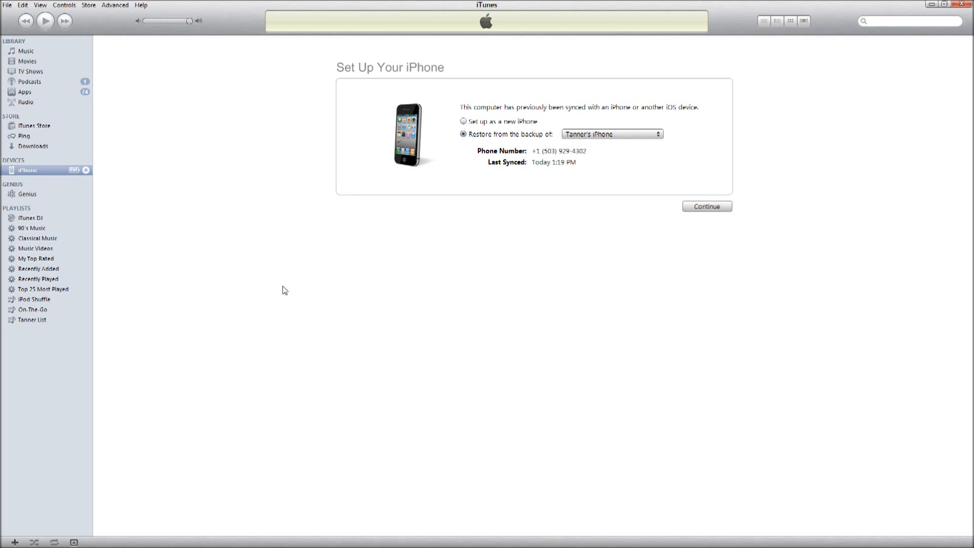
pyautogui.moveTo(201, 315)
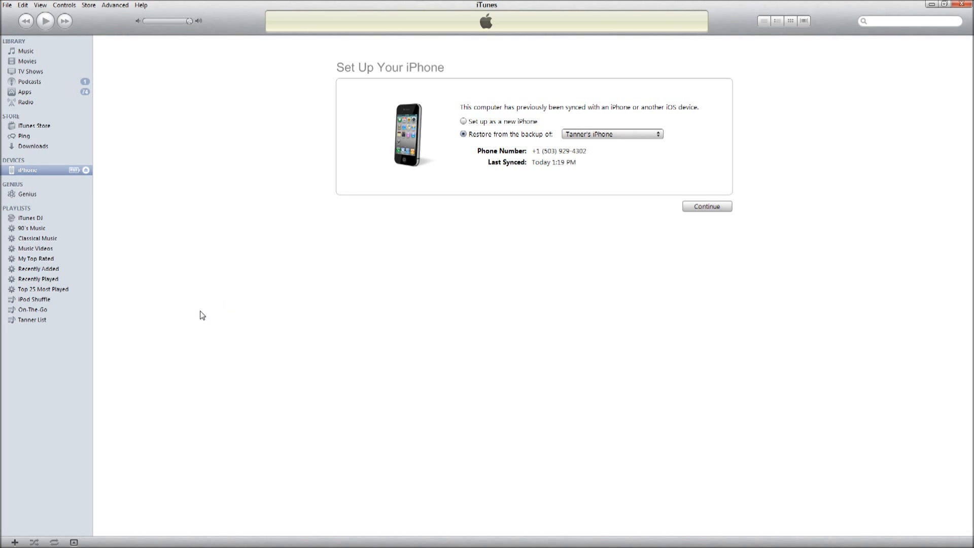
pyautogui.moveTo(114, 371)
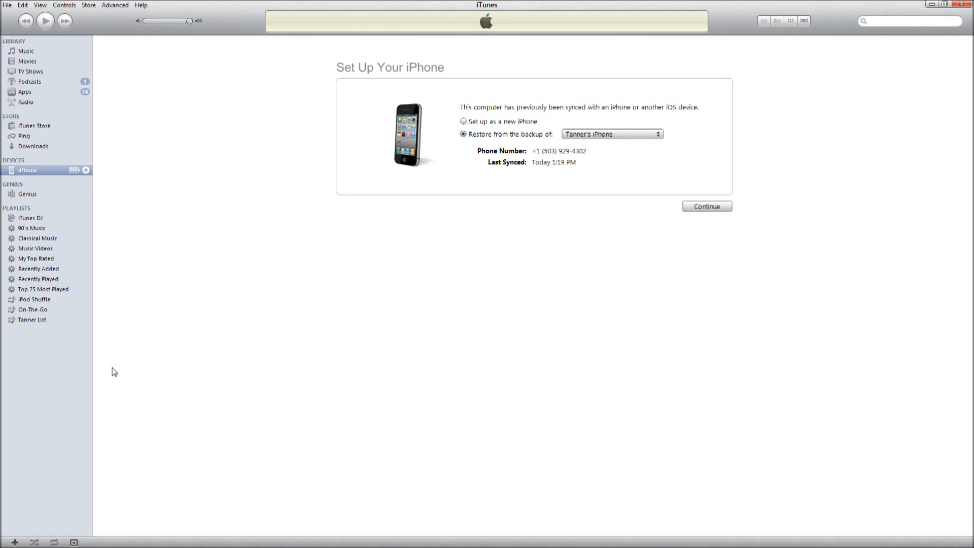